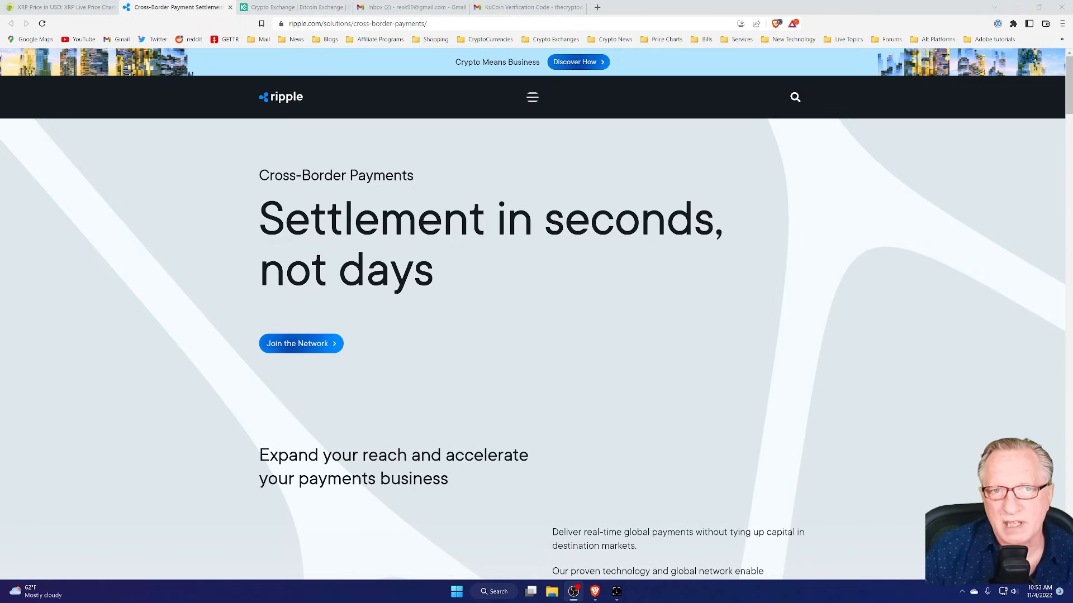
Step: Switch to the KuCoin browser tab showing the Asset Overview
left_click(294, 7)
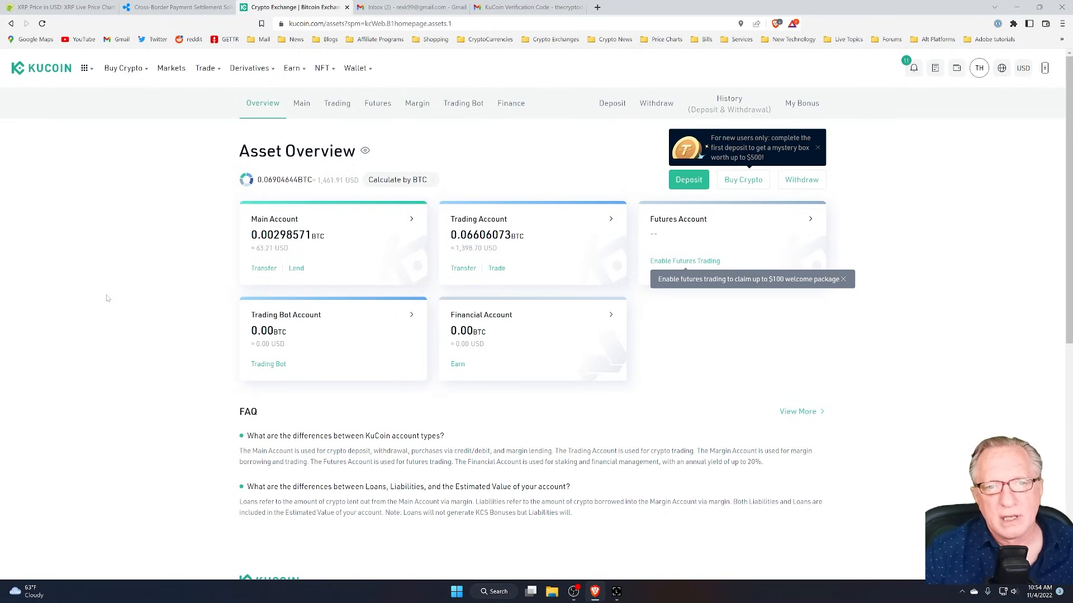
mouse_move(401, 266)
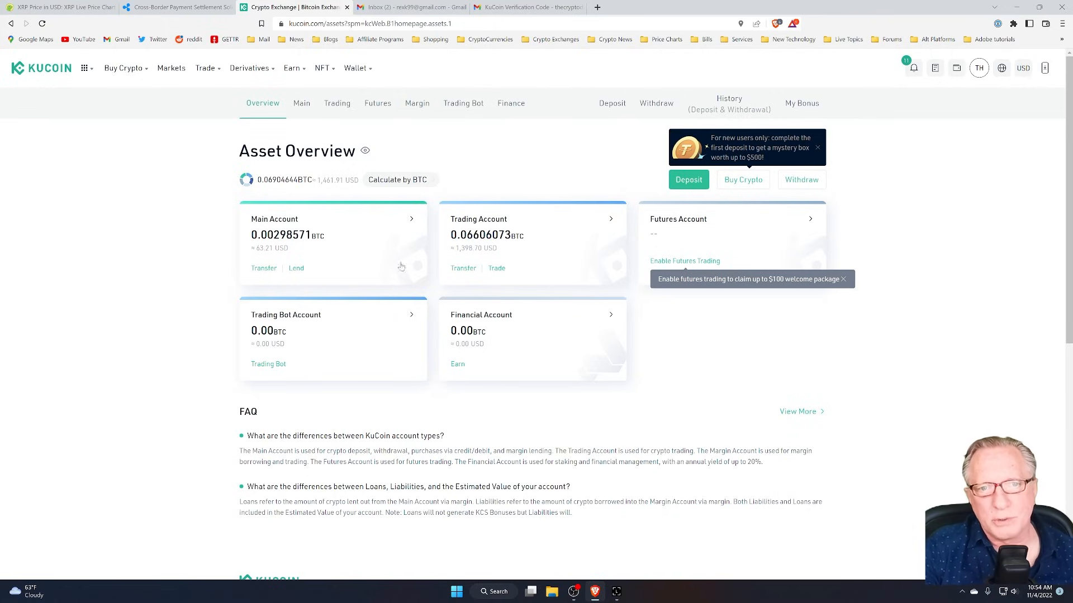
Step: View the Main Account coin holdings with 100 XRP, then switch to Ledger Live
left_click(301, 103)
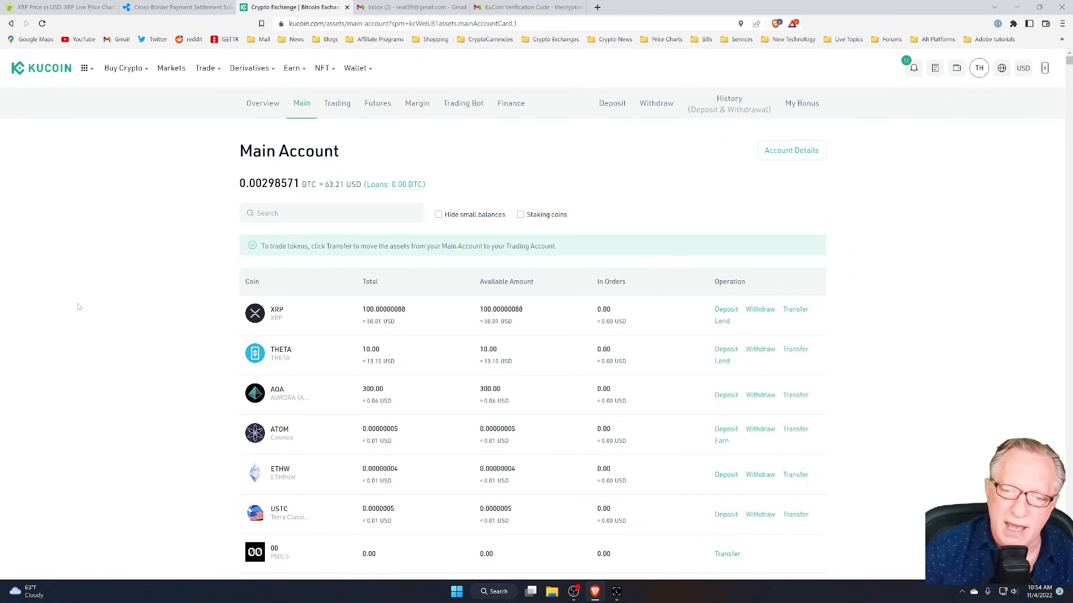
left_click(614, 591)
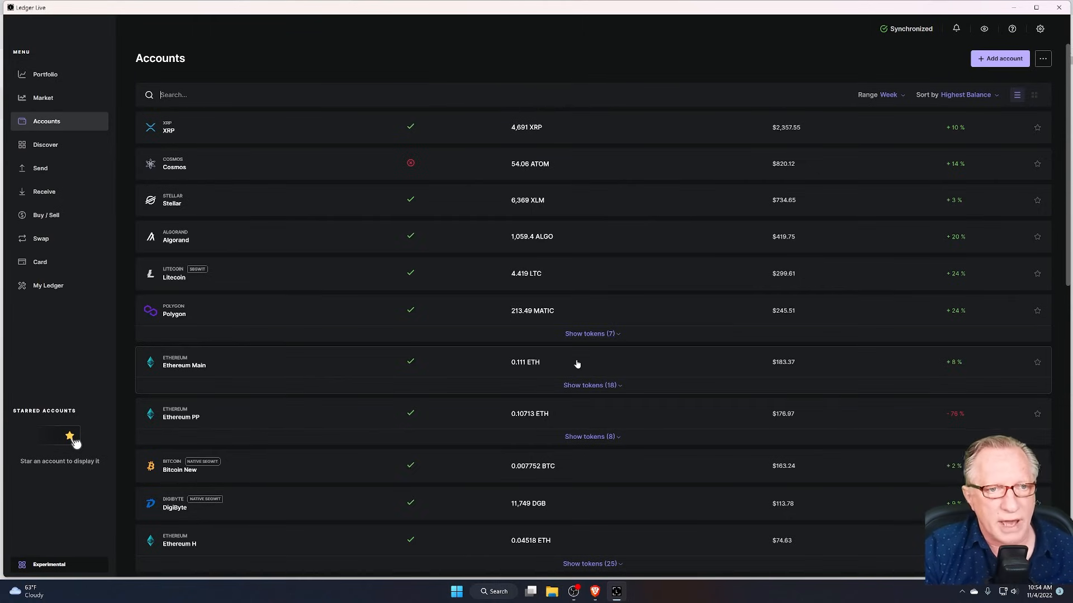
mouse_move(194, 129)
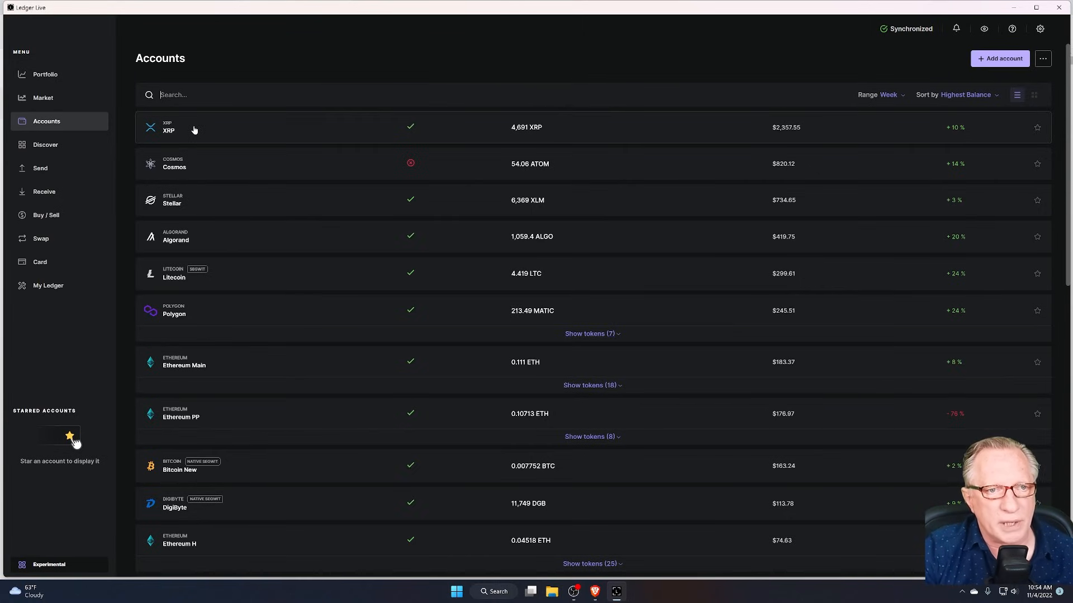
Step: Open the XRP account showing 4,691 XRP and its latest operations
left_click(169, 127)
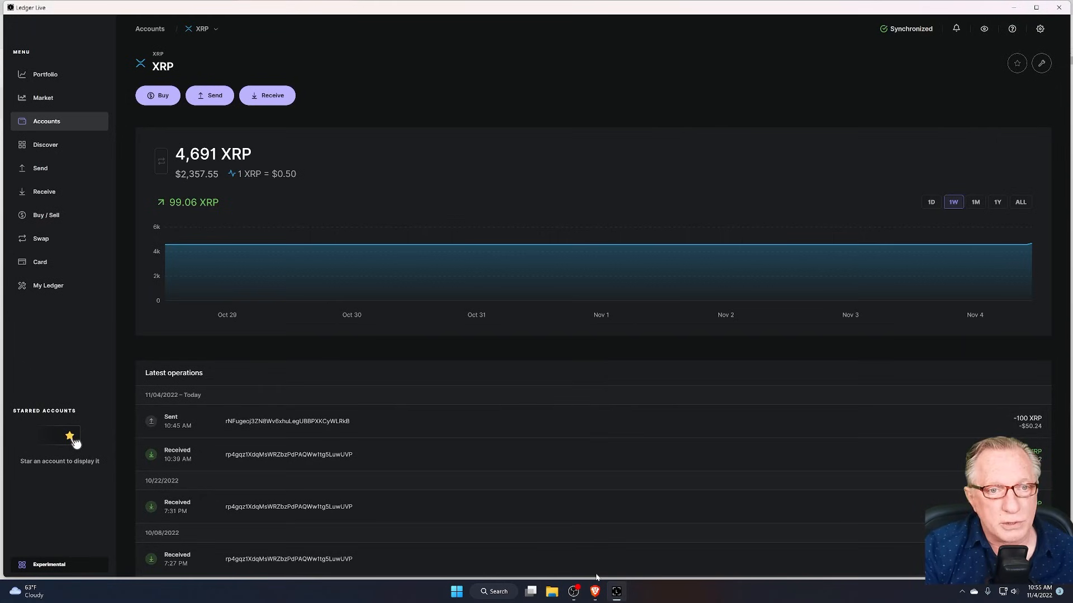
mouse_move(385, 189)
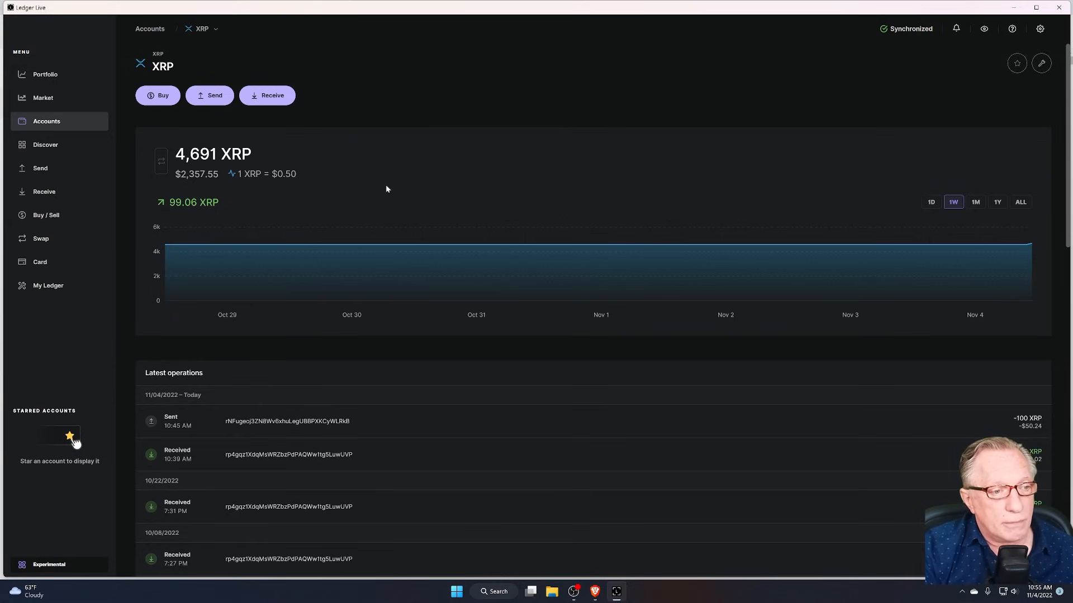
mouse_move(355, 111)
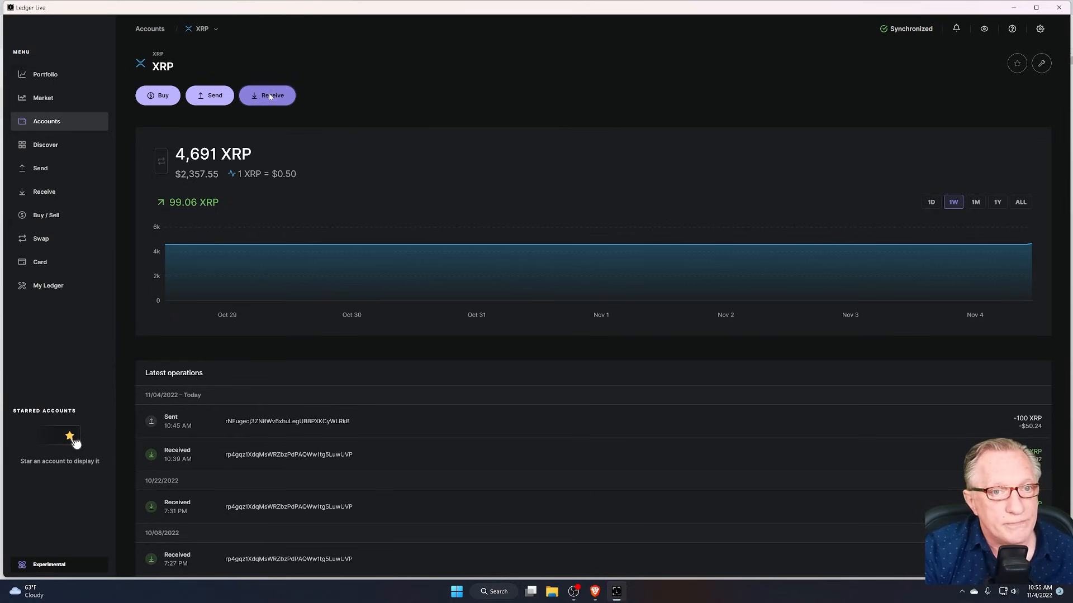
Step: Start the Receive flow to reveal the XRP account's receive address
left_click(267, 95)
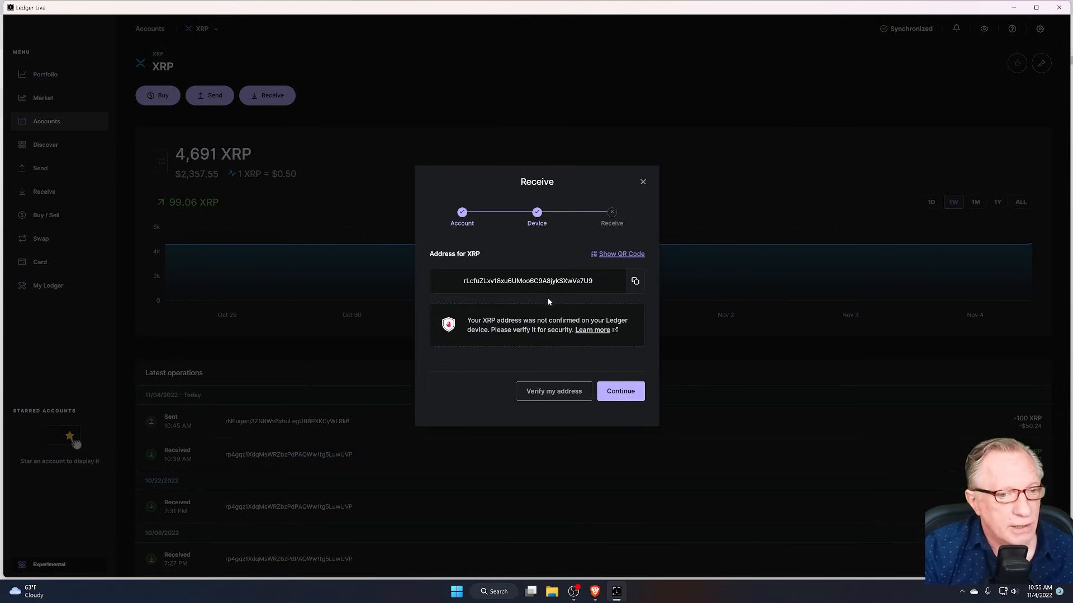
mouse_move(493, 270)
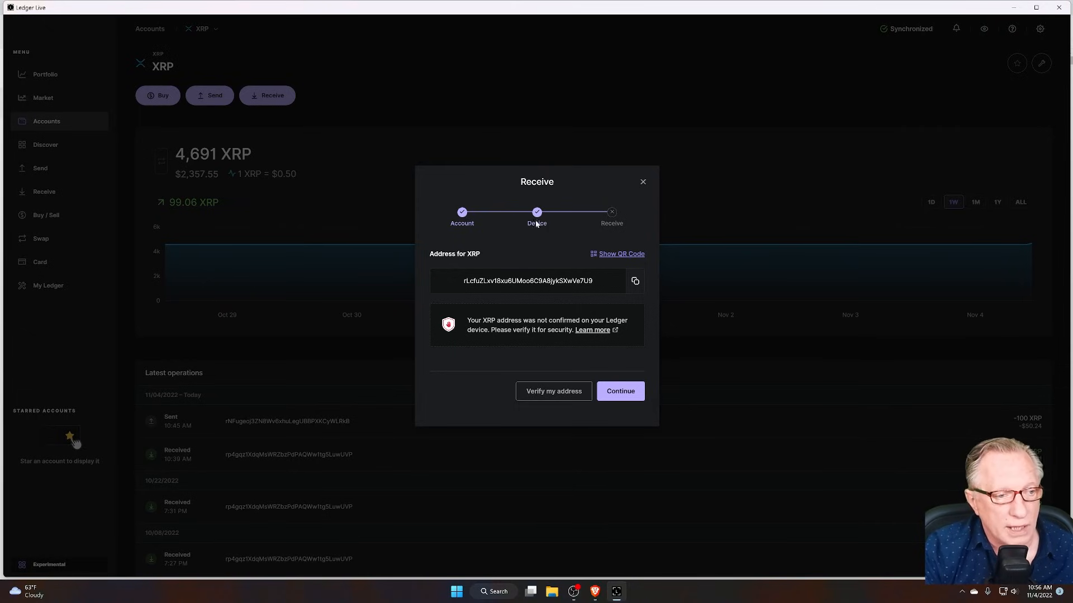
left_click(634, 280)
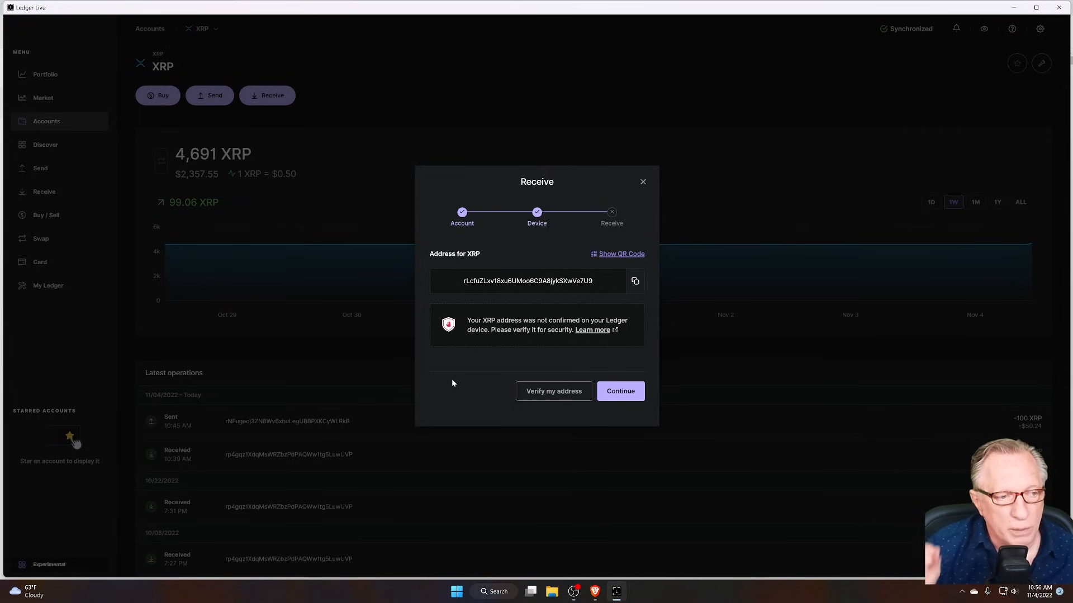
mouse_move(570, 545)
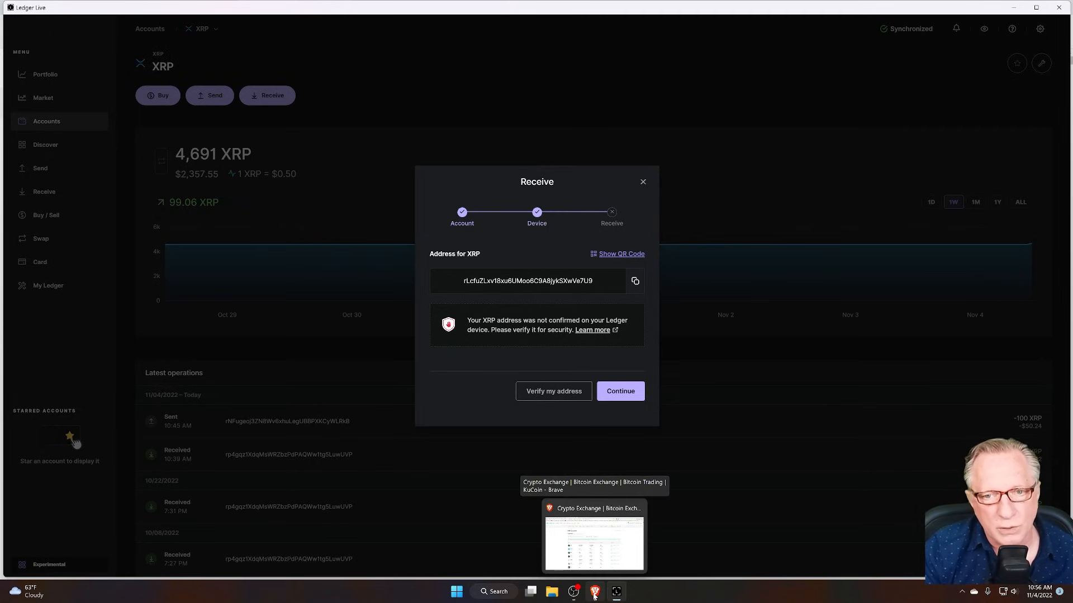
left_click(633, 280)
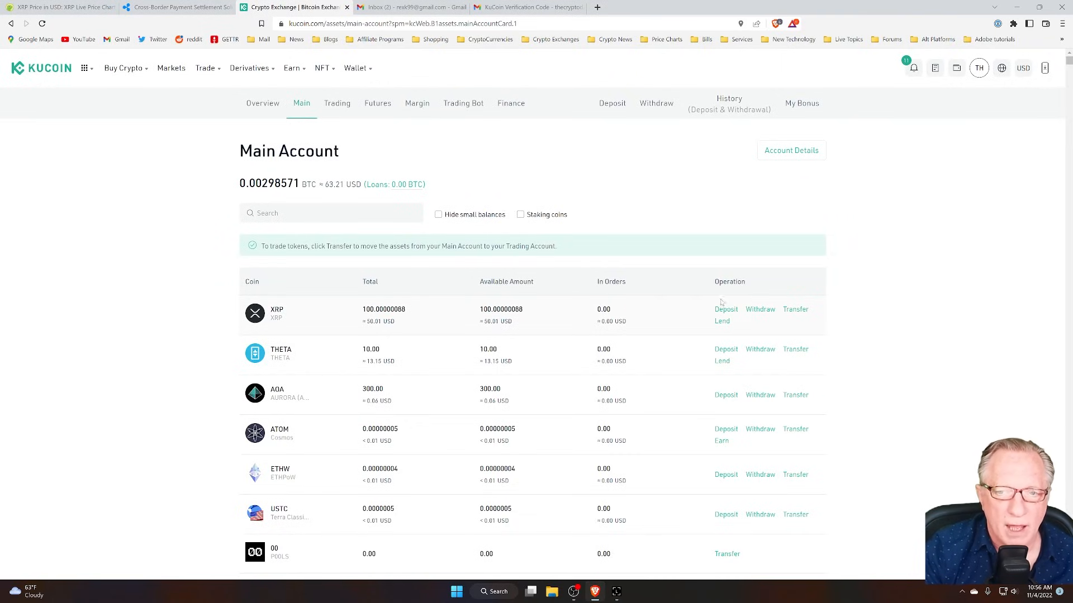
mouse_move(760, 309)
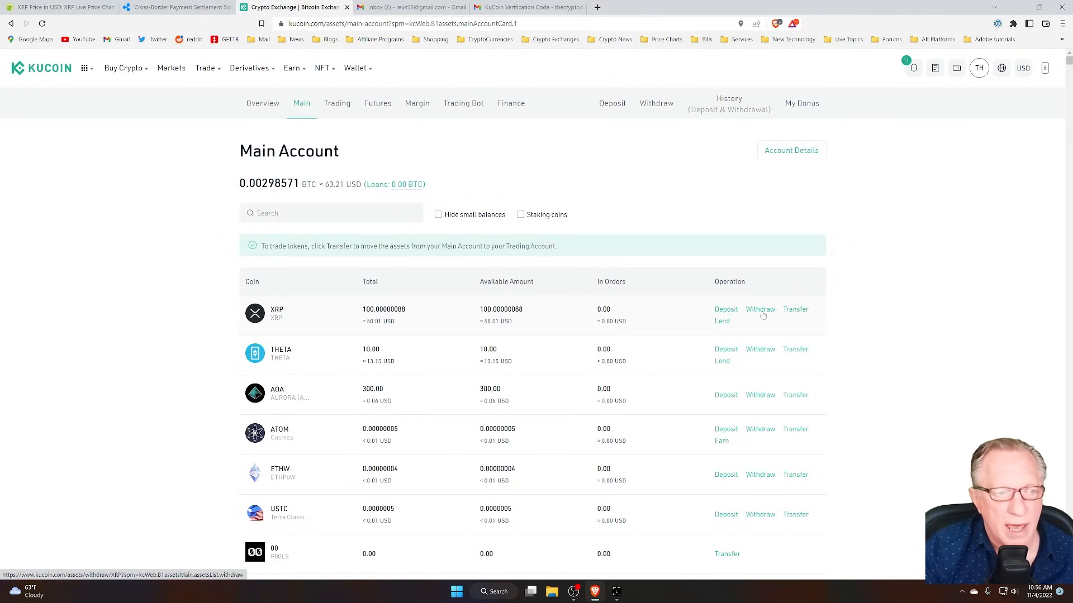
left_click(759, 310)
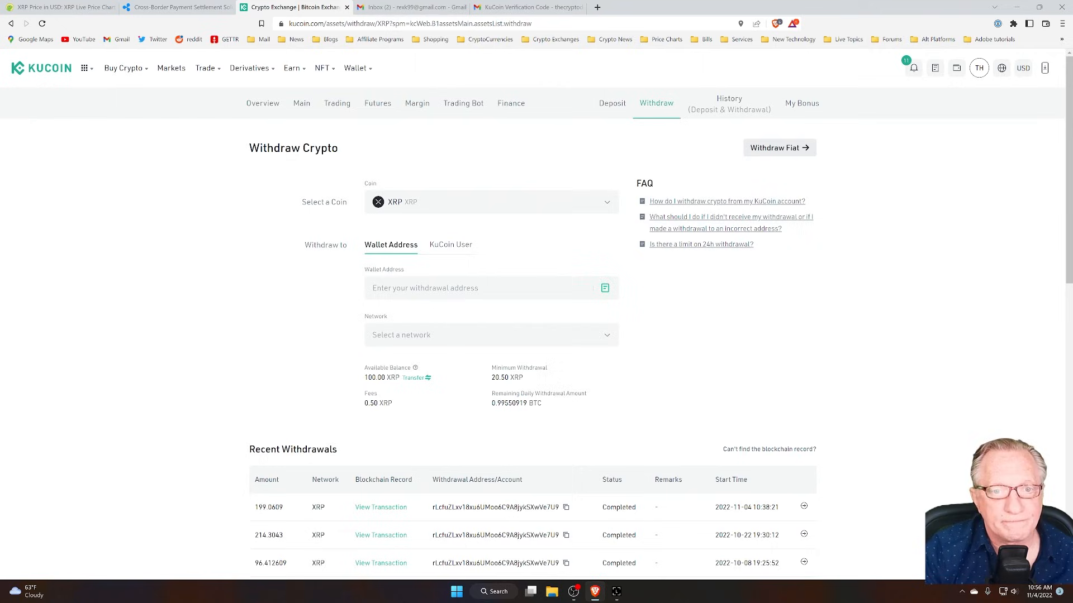
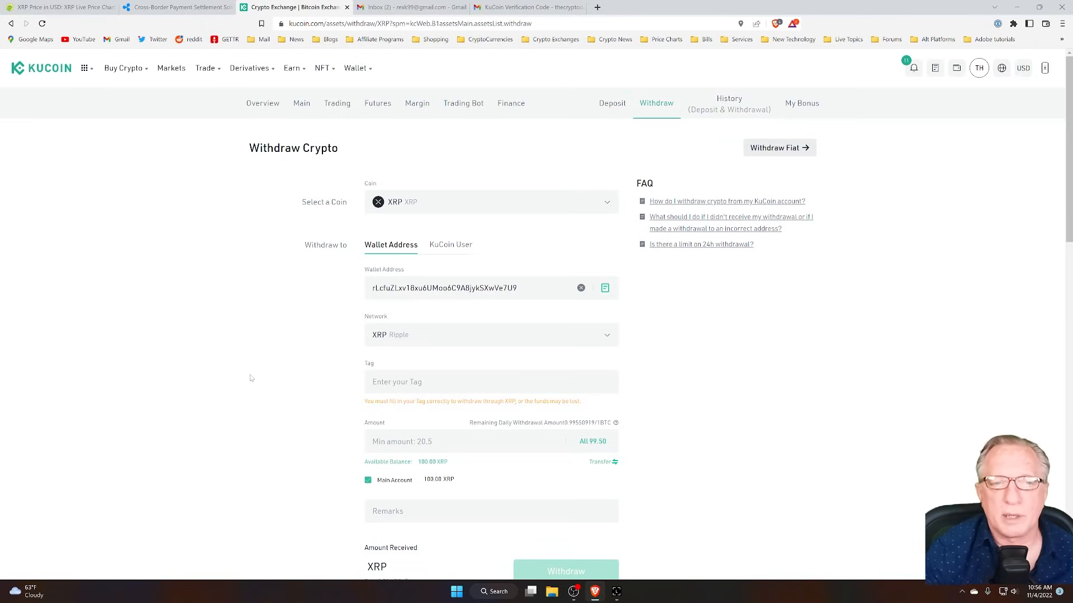
scroll("down", 3)
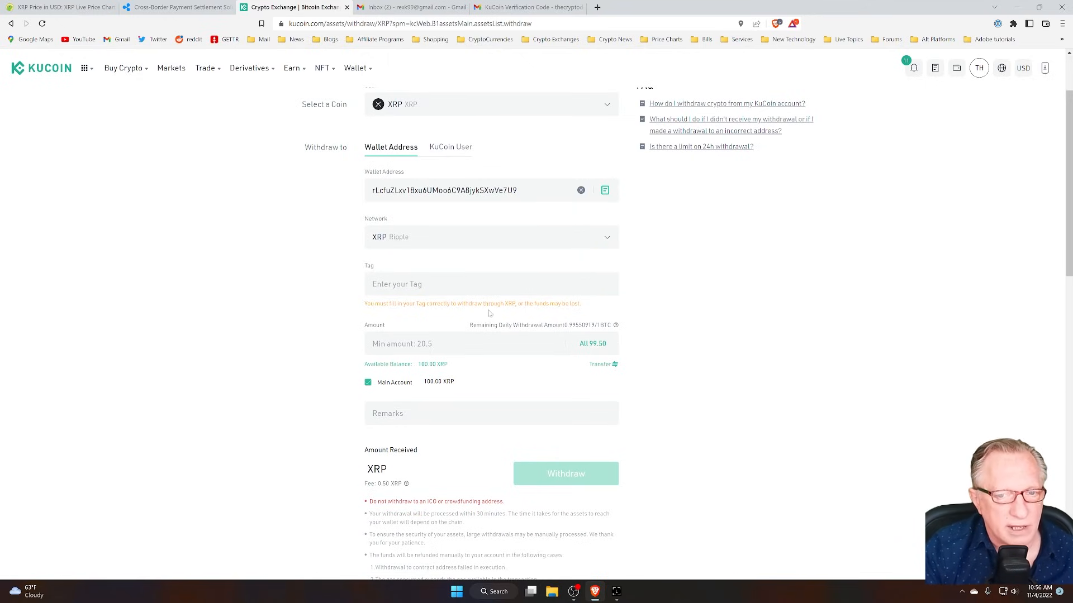
mouse_move(404, 312)
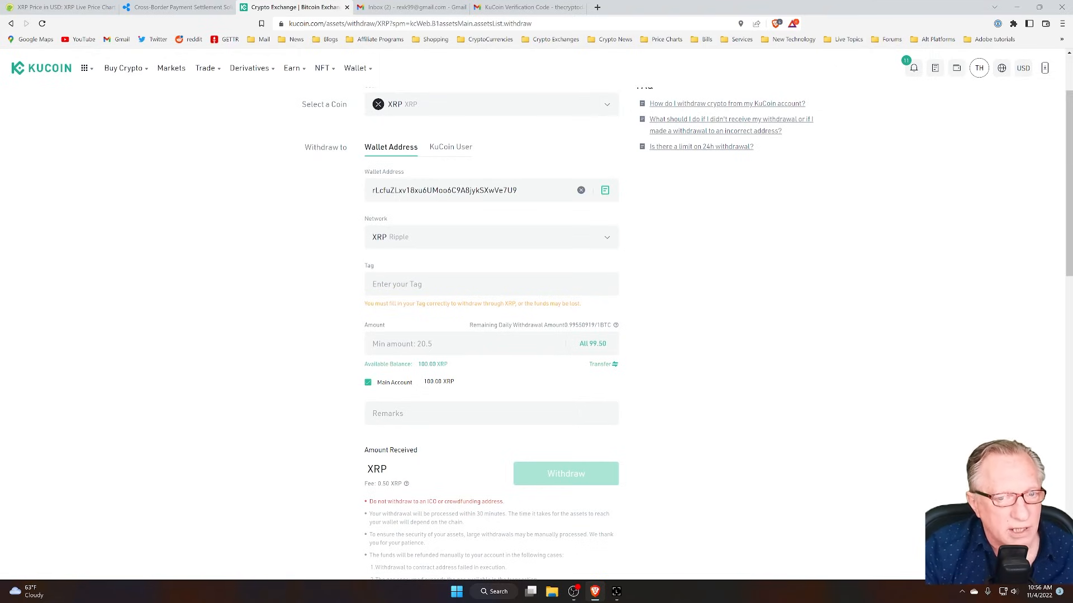
mouse_move(326, 316)
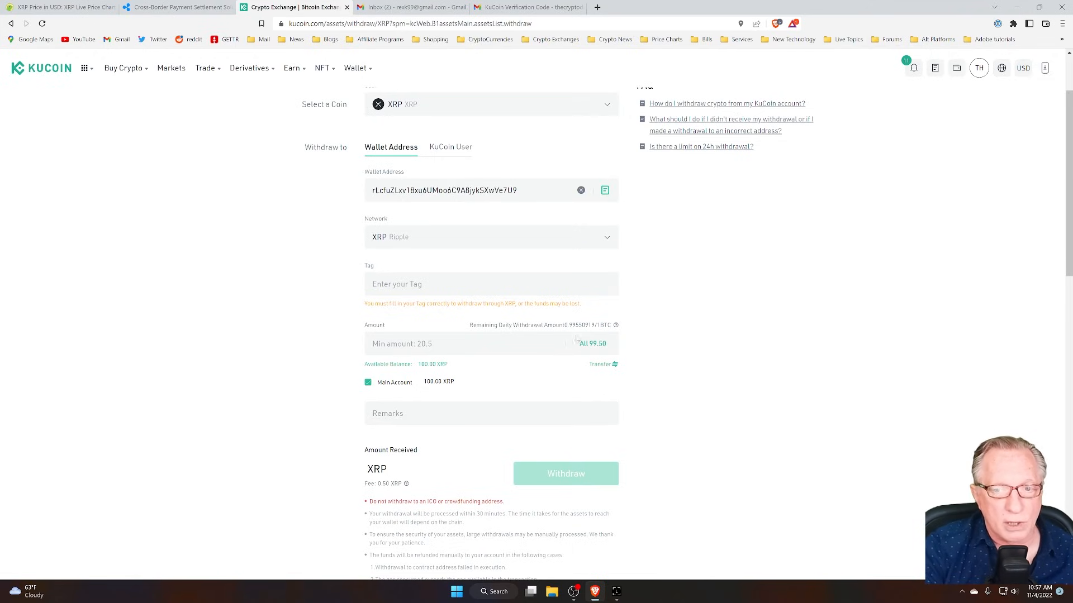
Step: Withdraw the full 99.50 XRP, continue past the missing-tag warning and confirm the withdrawal
left_click(593, 343)
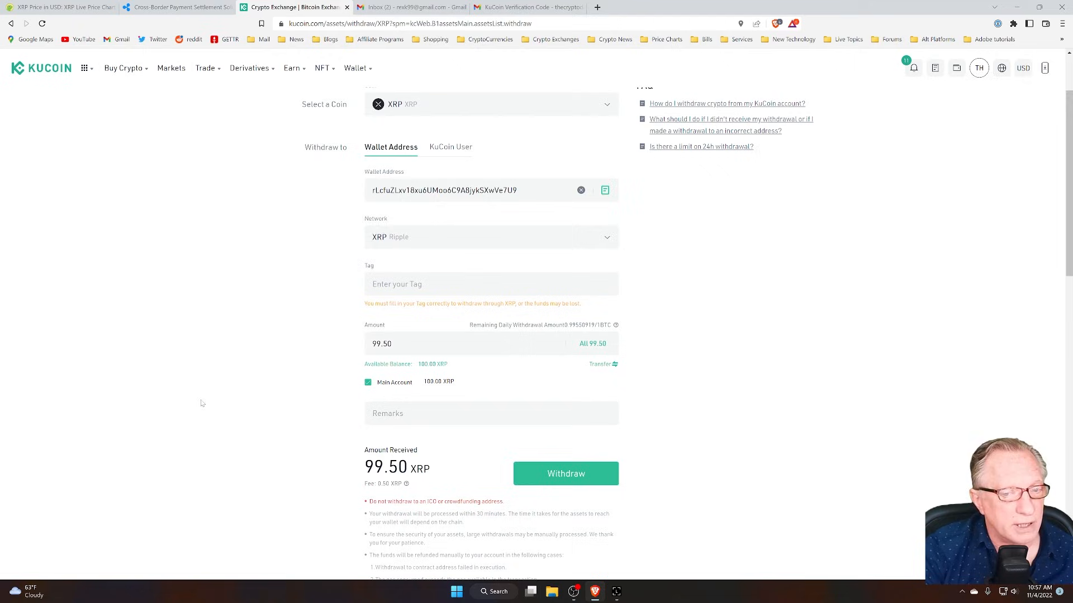
left_click(565, 474)
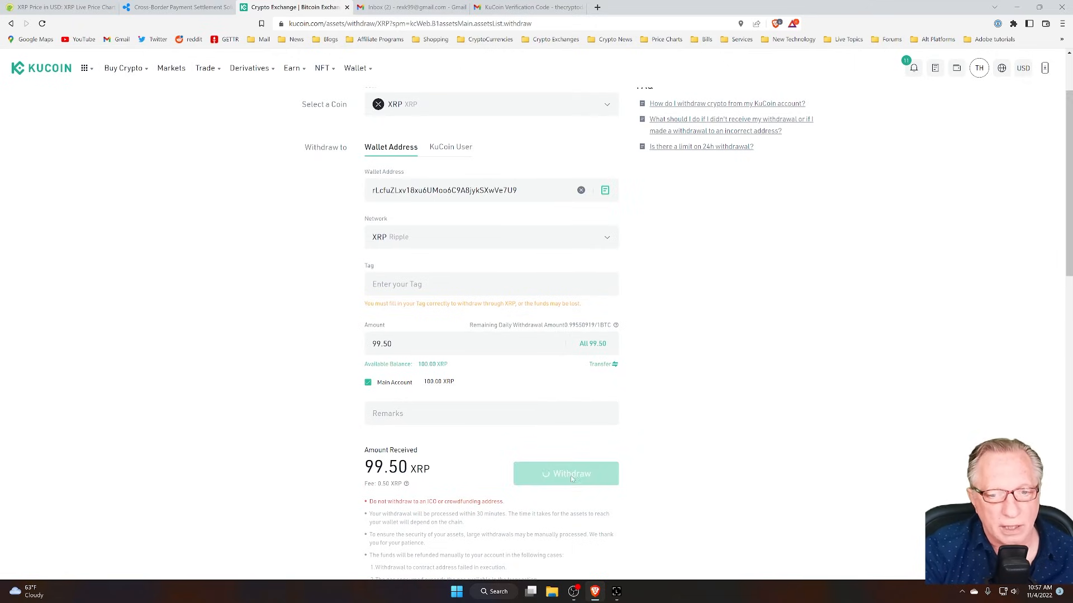
left_click(565, 474)
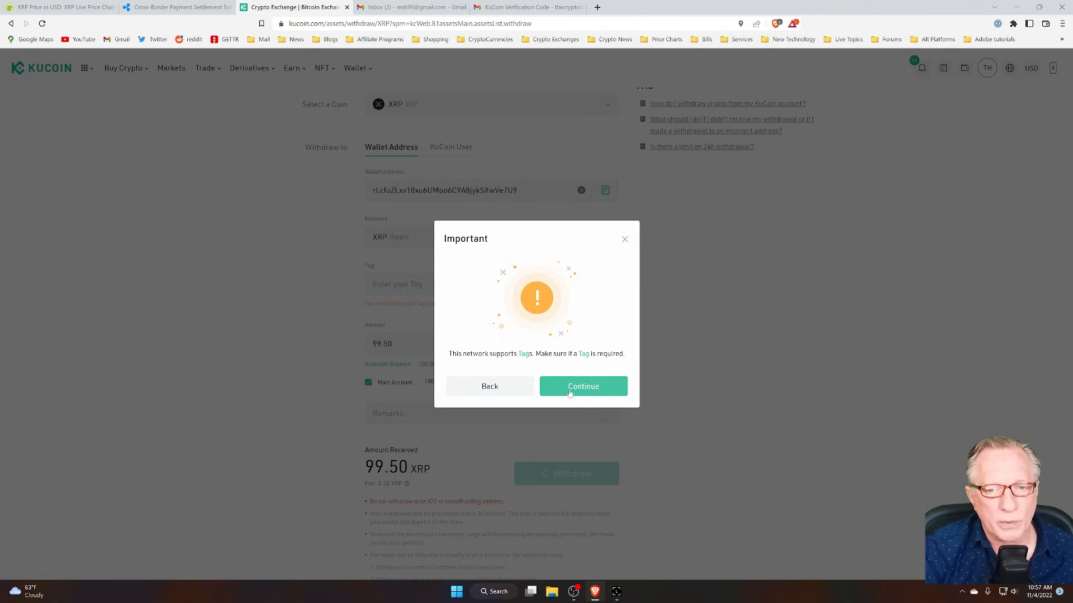
left_click(582, 386)
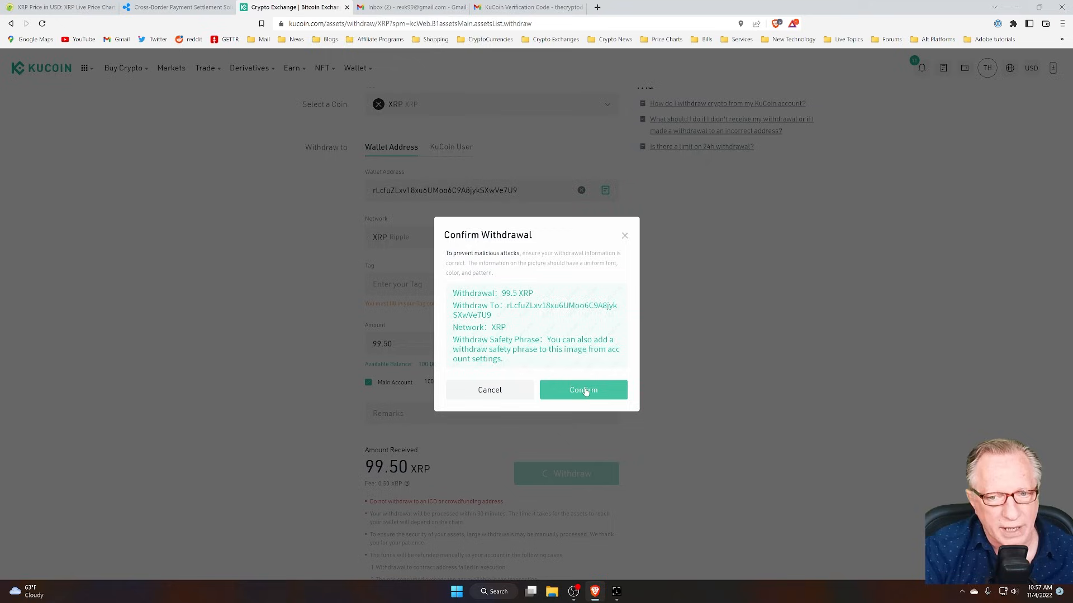
mouse_move(645, 413)
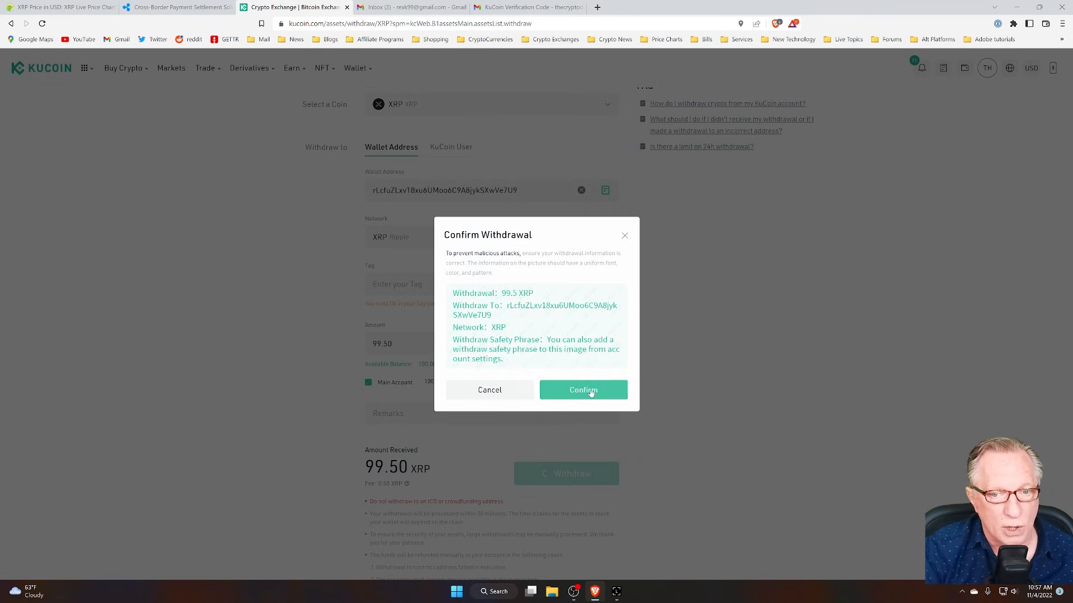
left_click(582, 390)
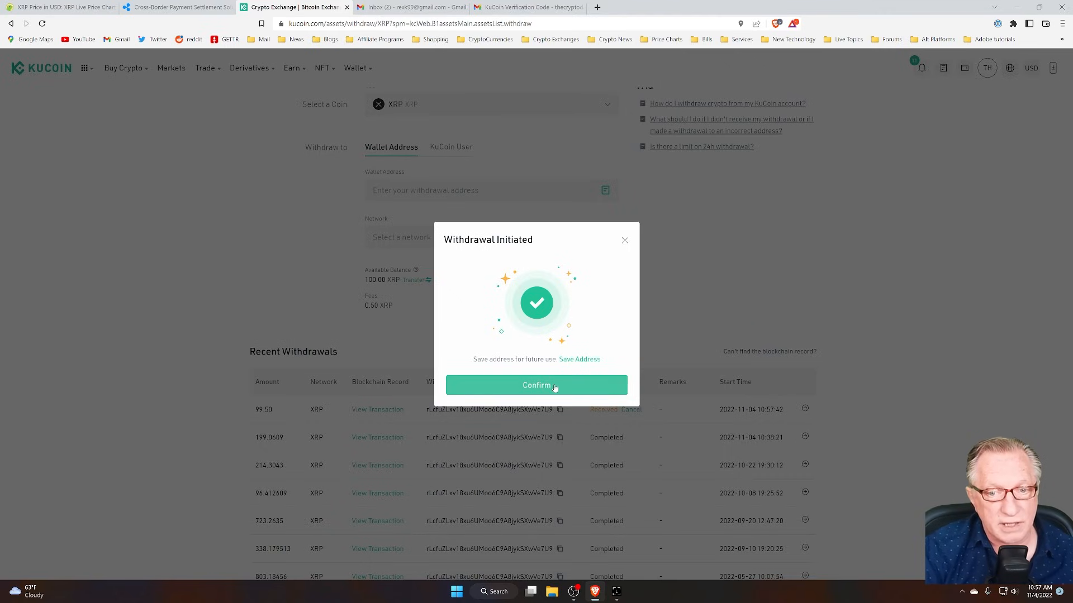
Step: Dismiss the Withdrawal Initiated dialog so the 99.50 XRP transfer appears in recent withdrawals
left_click(537, 385)
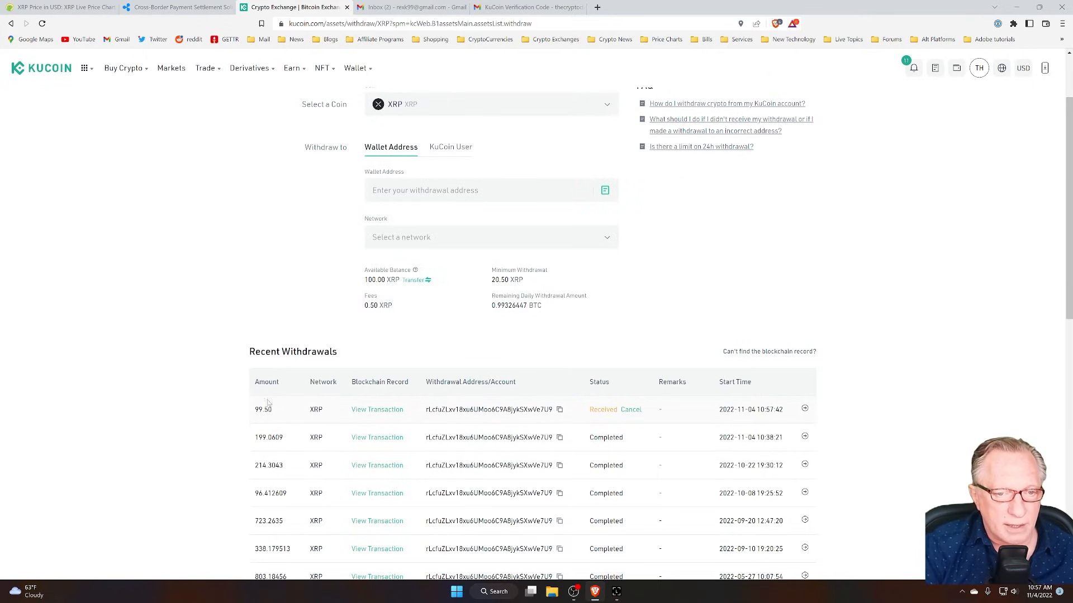
mouse_move(590, 413)
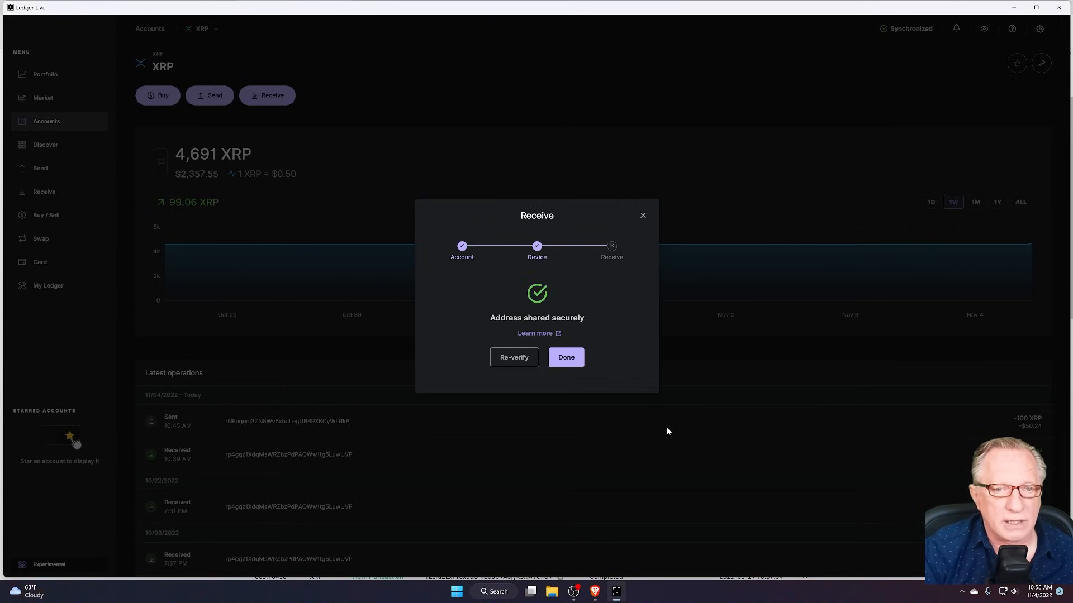
Step: Finish the Receive flow and confirm the +99.5 XRP operation bringing the balance to 4,791 XRP
left_click(566, 358)
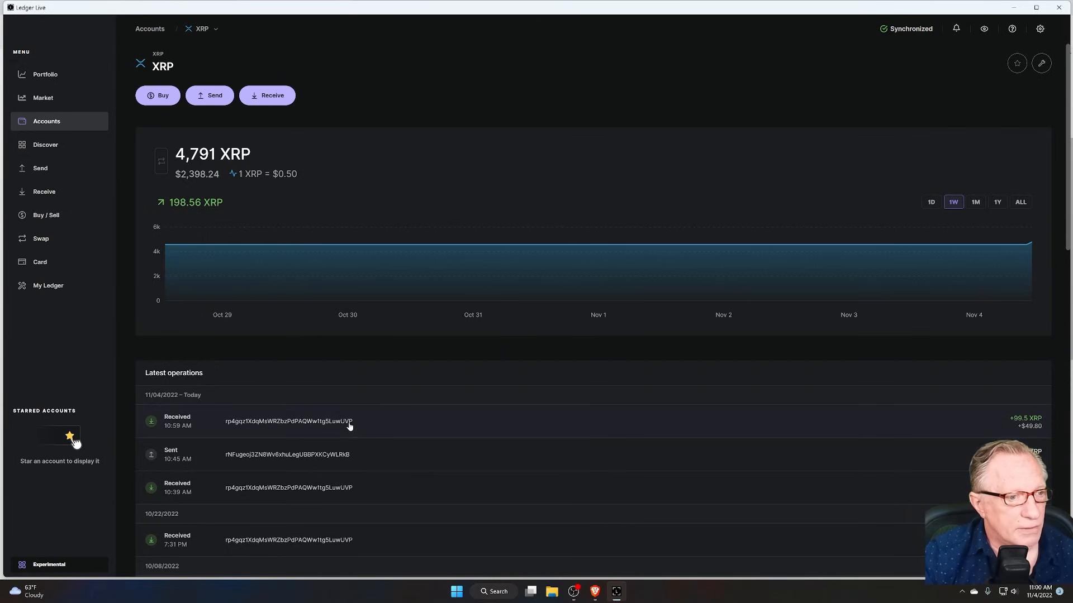
mouse_move(323, 421)
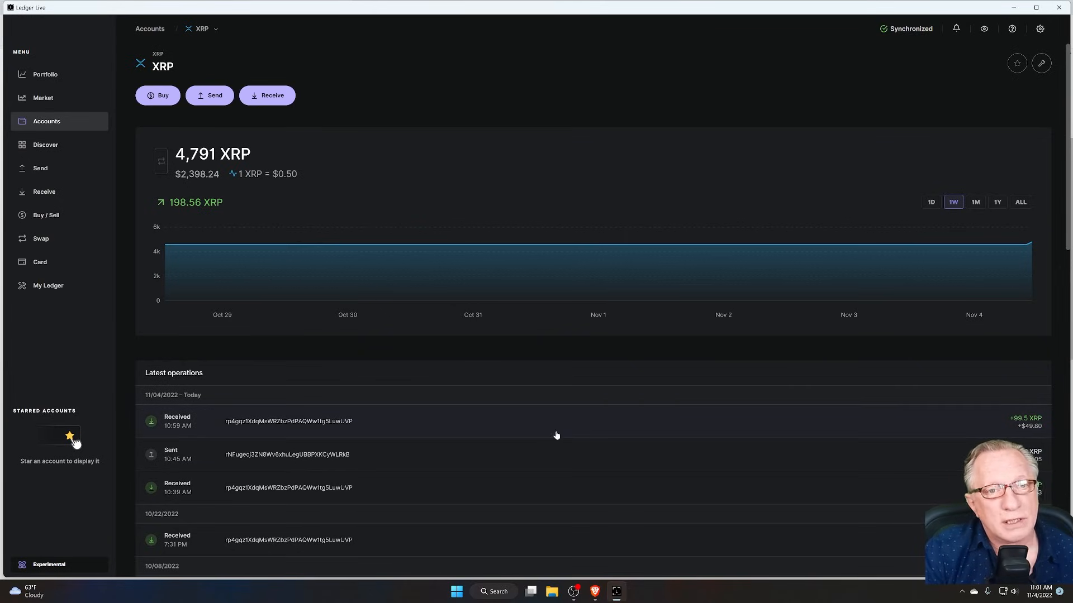
mouse_move(472, 244)
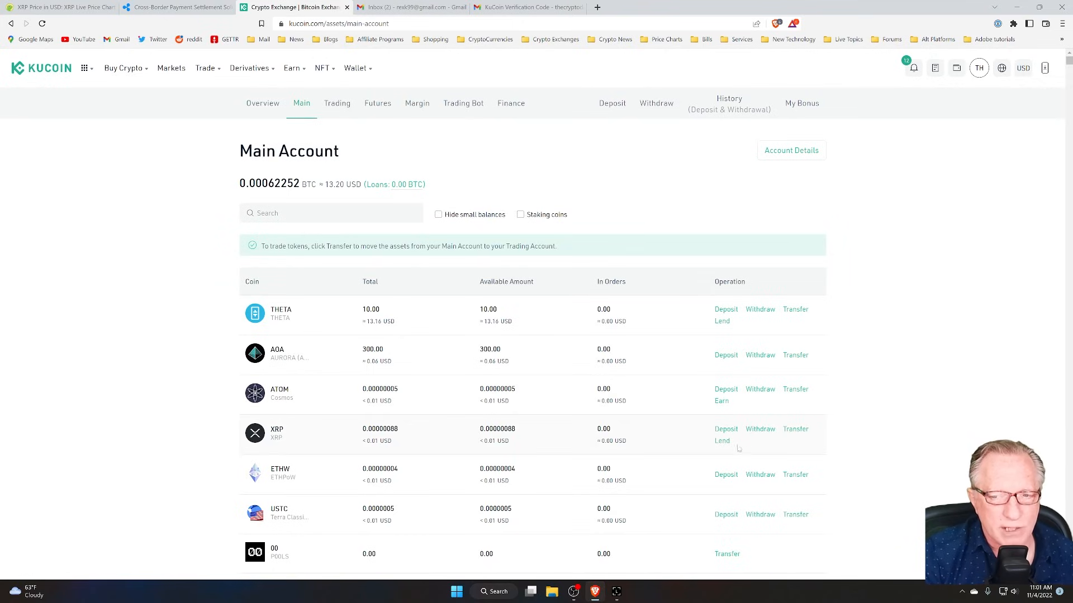
Step: Reveal KuCoin's XRP deposit address on the Ripple network, acknowledge the tag notice and copy the address
left_click(727, 429)
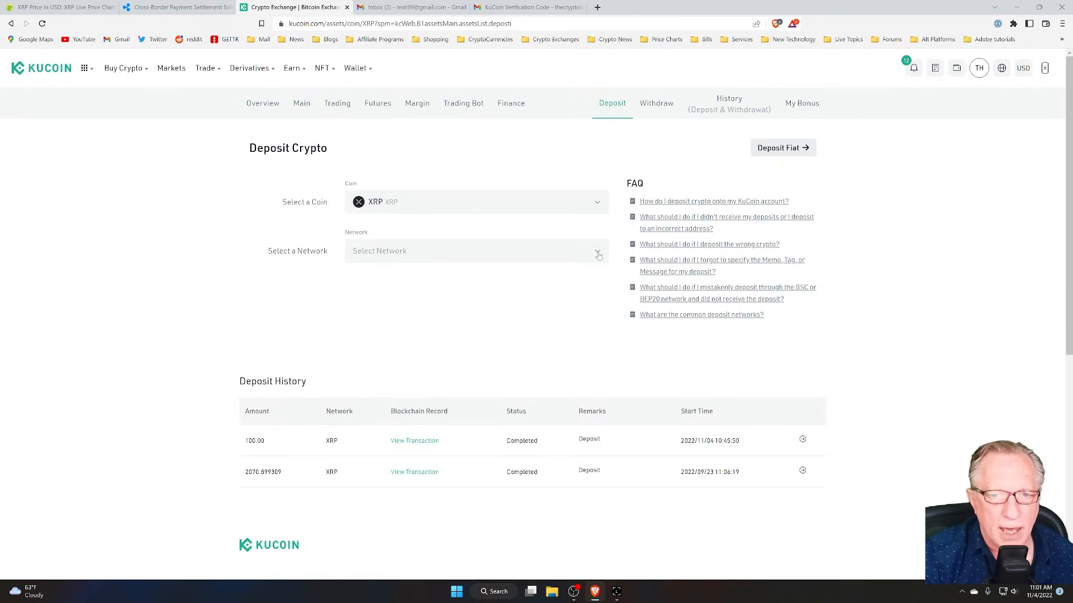
left_click(476, 251)
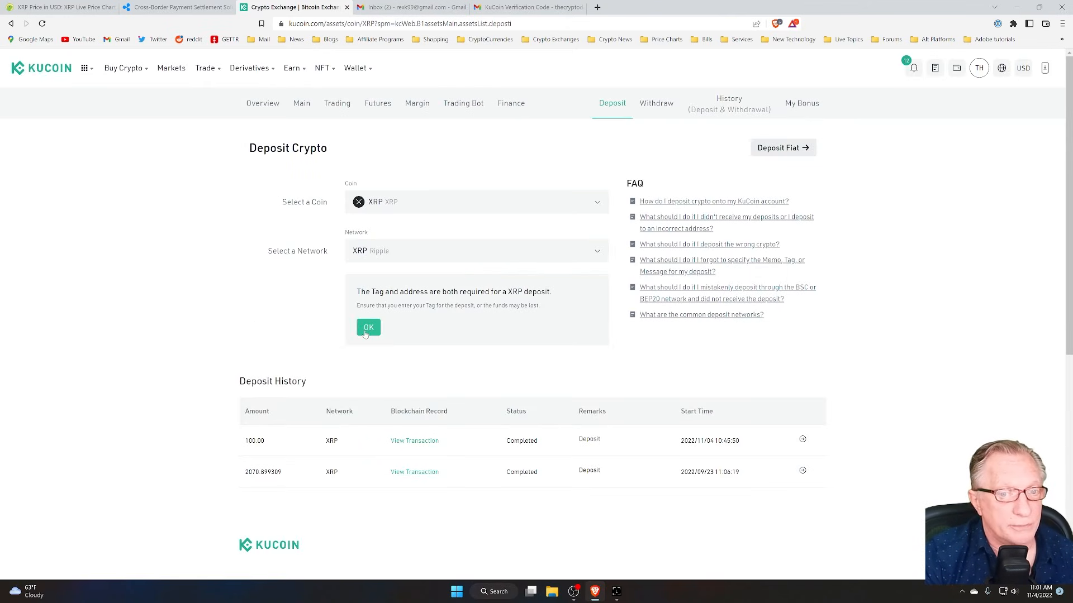
left_click(368, 328)
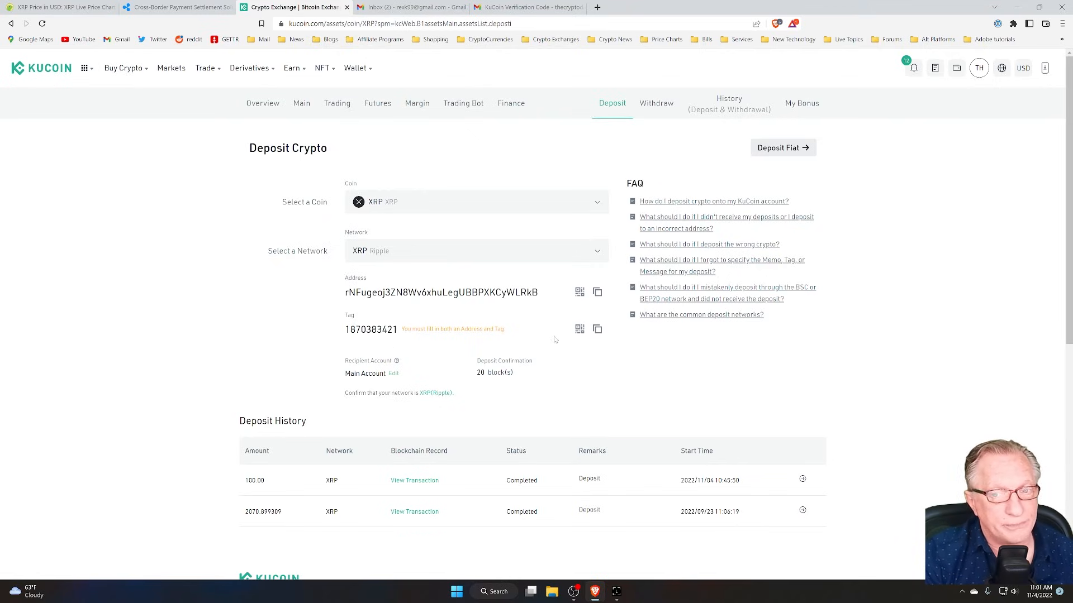
left_click(597, 291)
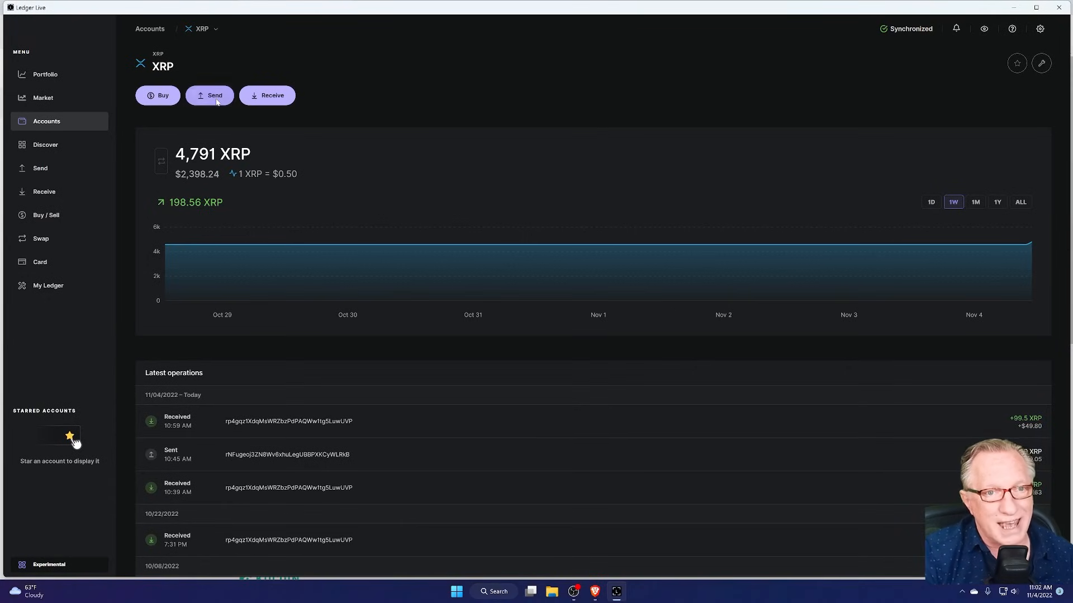
left_click(209, 95)
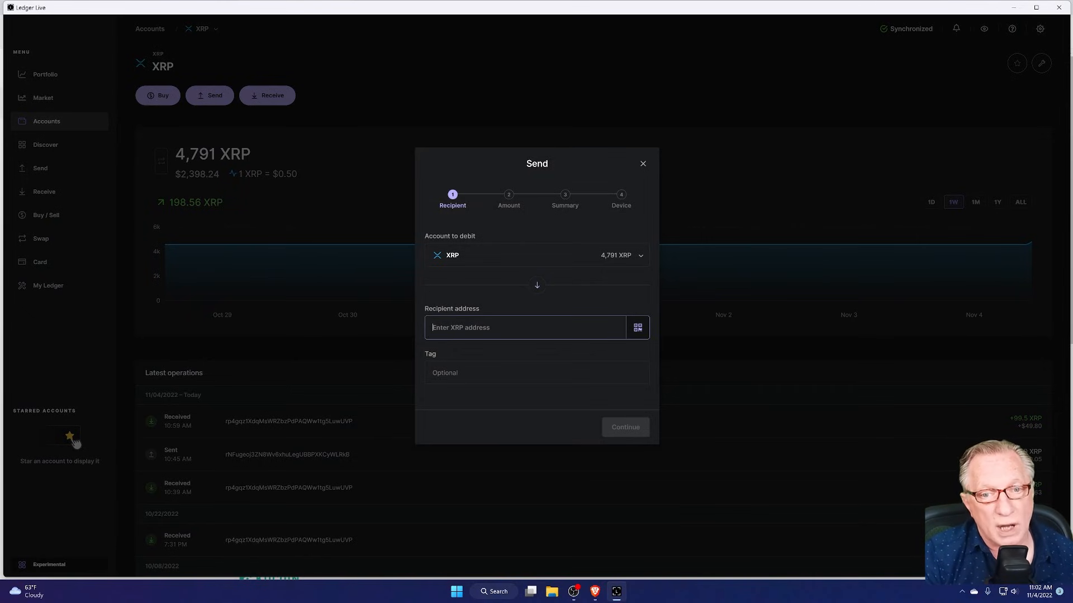
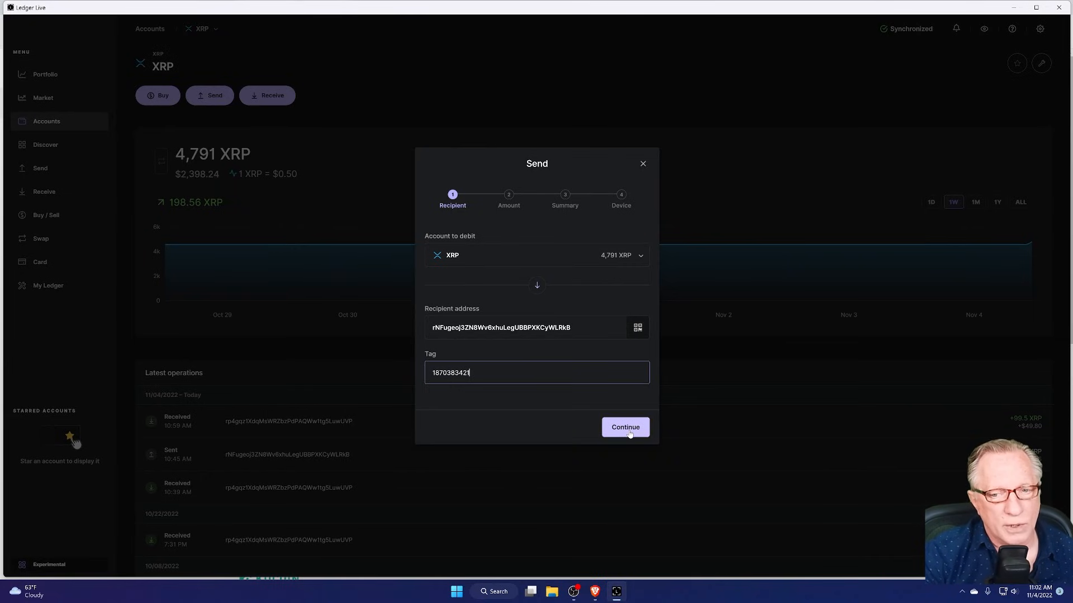
left_click(623, 427)
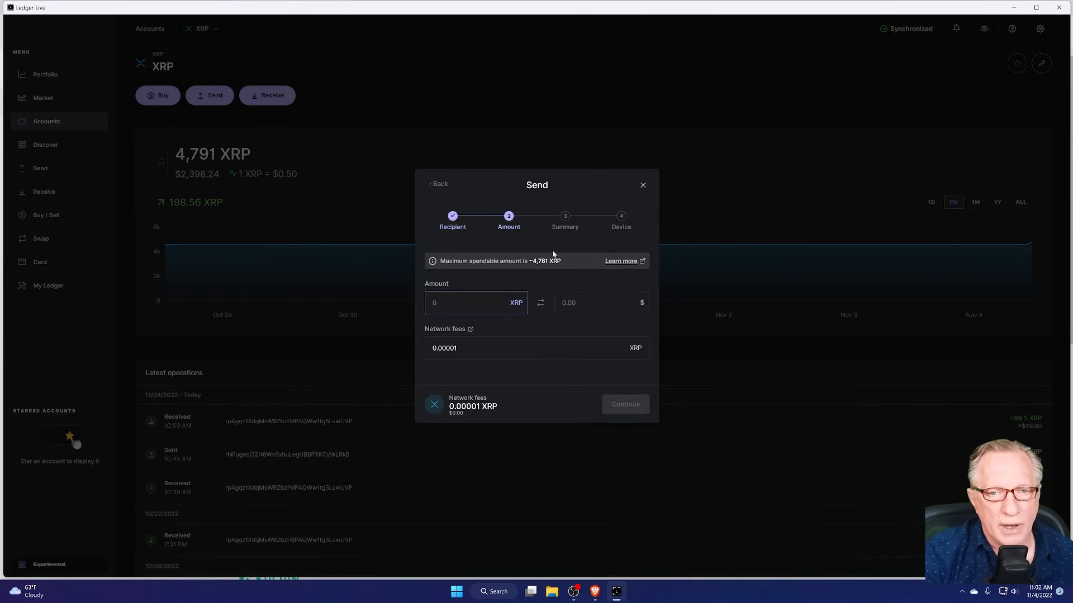
Step: Send 100 XRP to KuCoin, confirming on the device and dismissing the Transaction sent dialog
type("100")
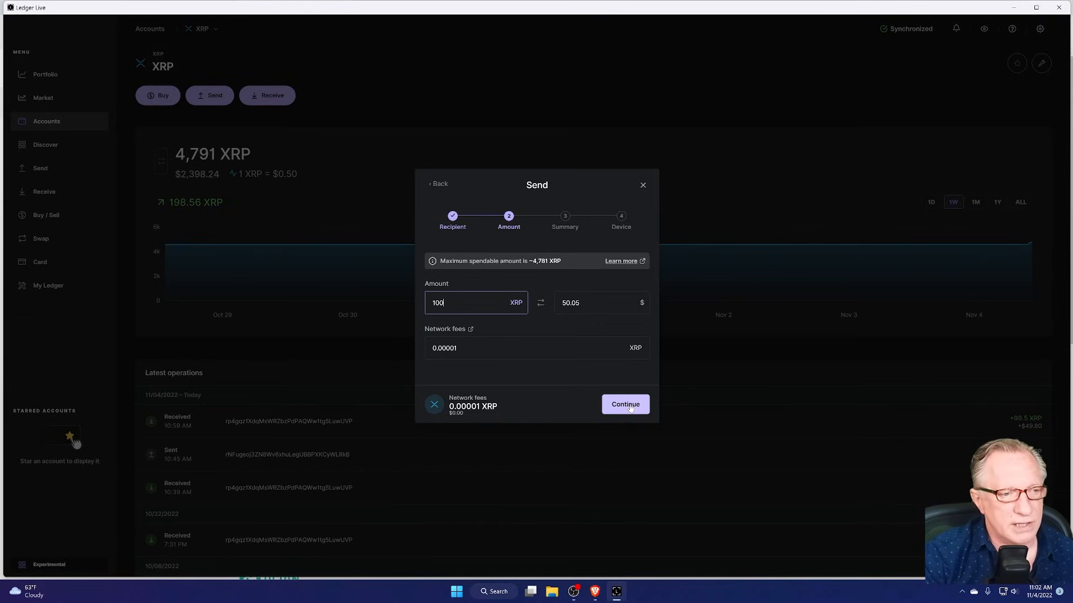
left_click(623, 405)
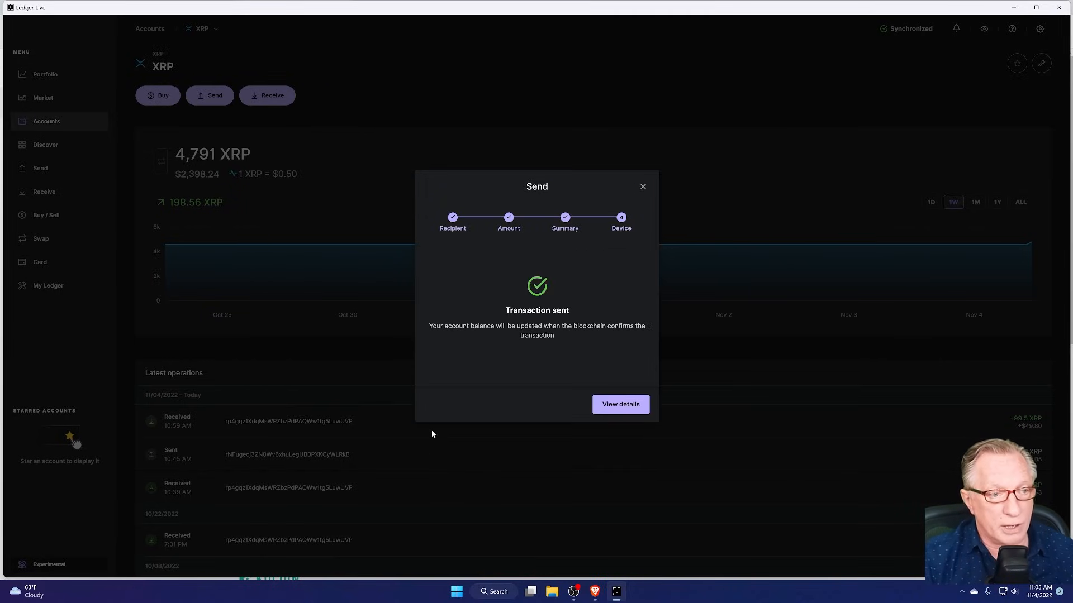
left_click(642, 186)
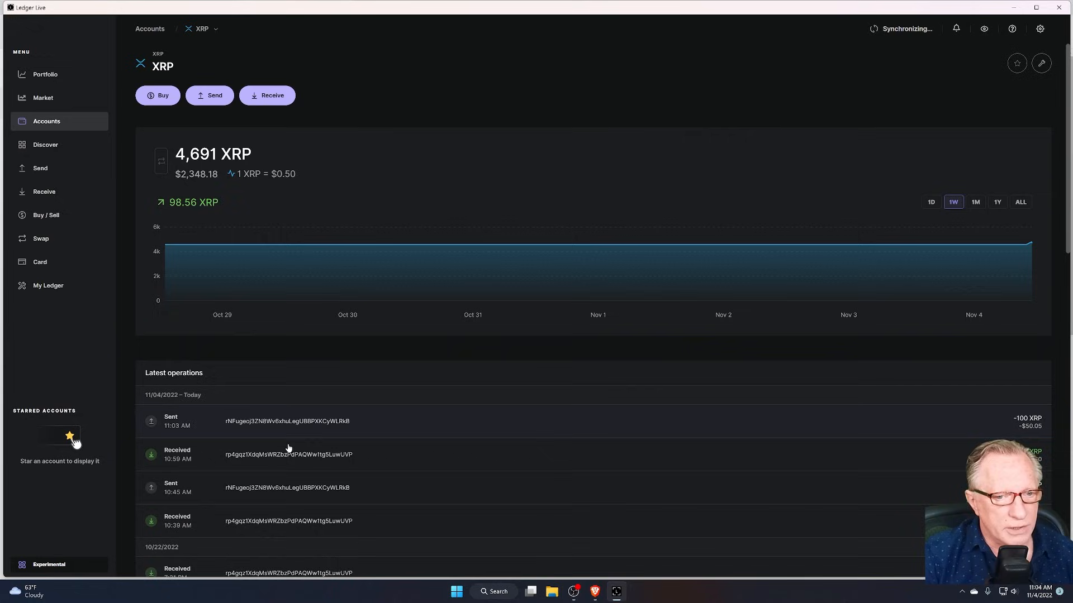
mouse_move(989, 428)
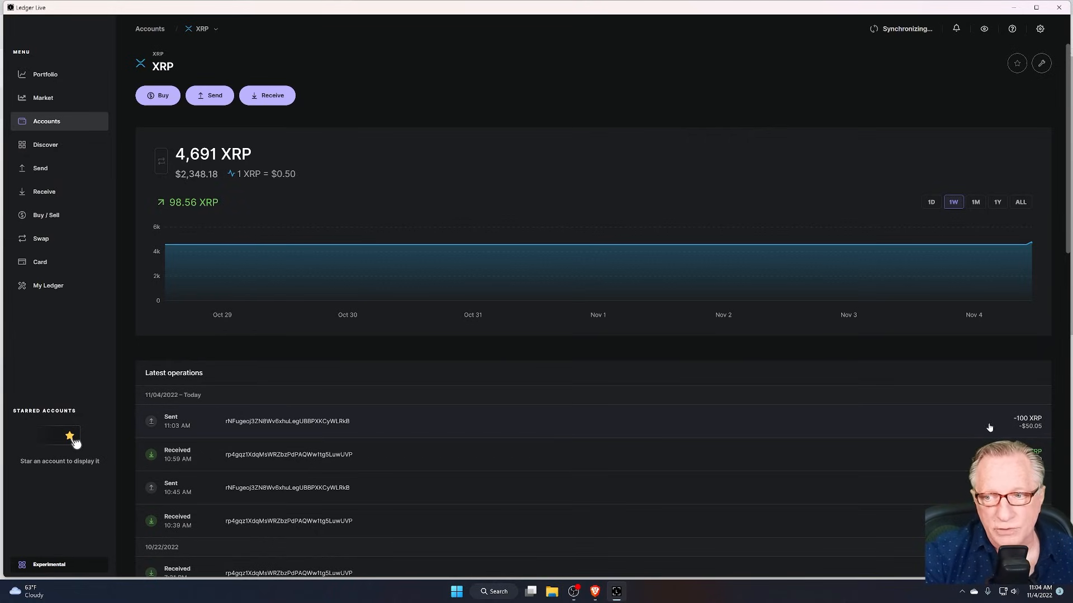
mouse_move(391, 405)
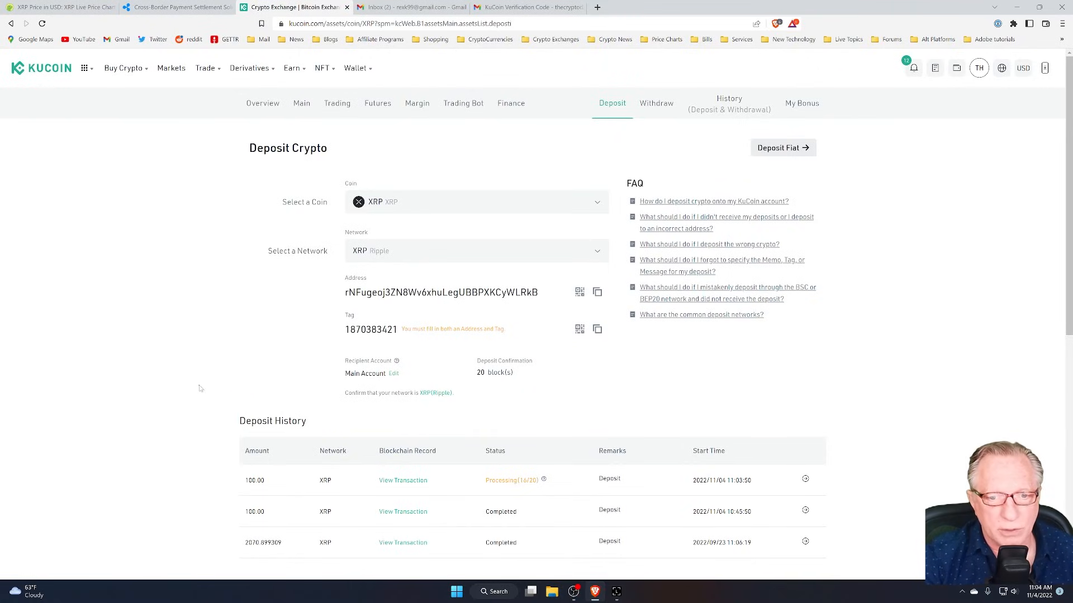
Step: Scroll KuCoin's Deposit History to watch the incoming 100 XRP deposit's status
scroll("down", 3)
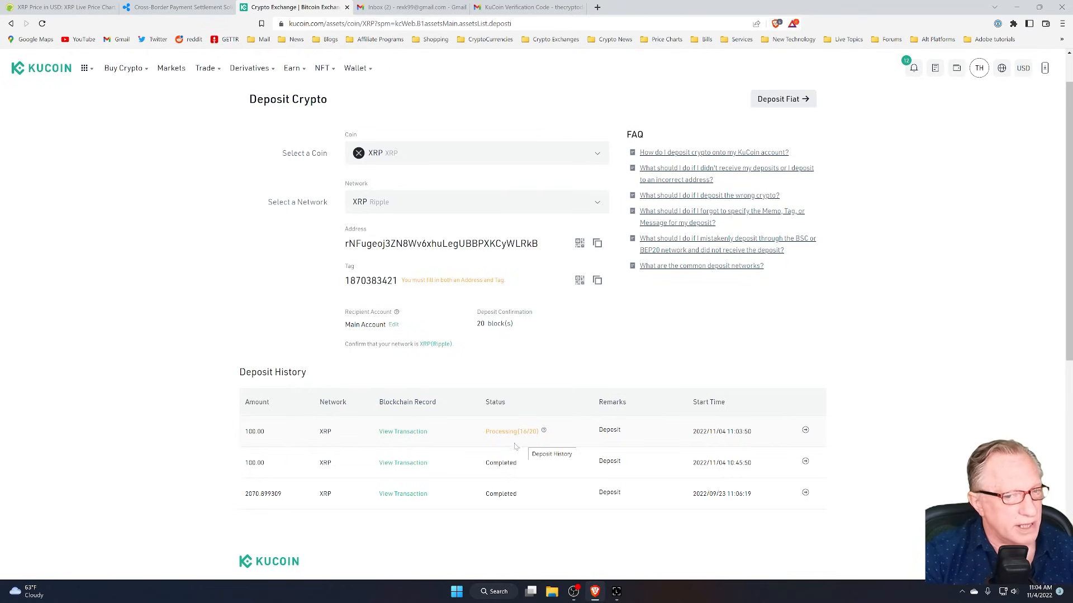
mouse_move(51, 380)
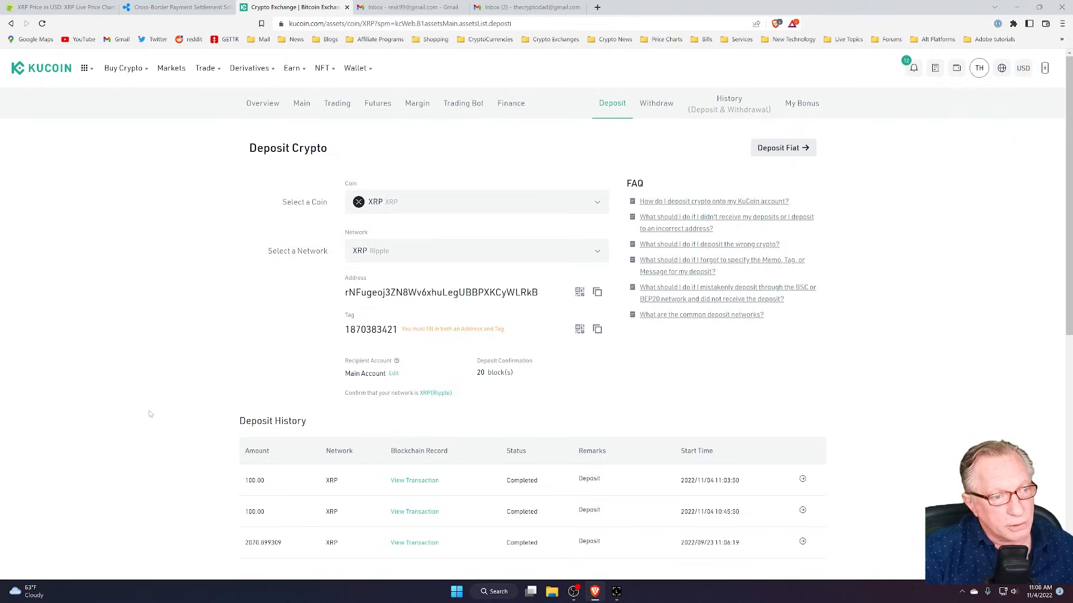
mouse_move(164, 336)
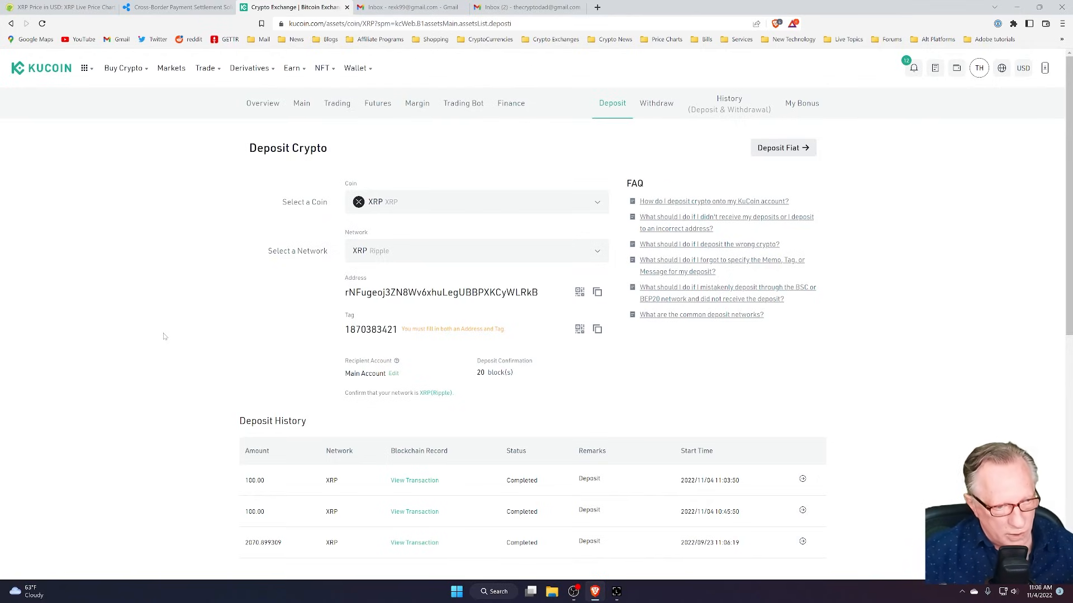
mouse_move(377, 433)
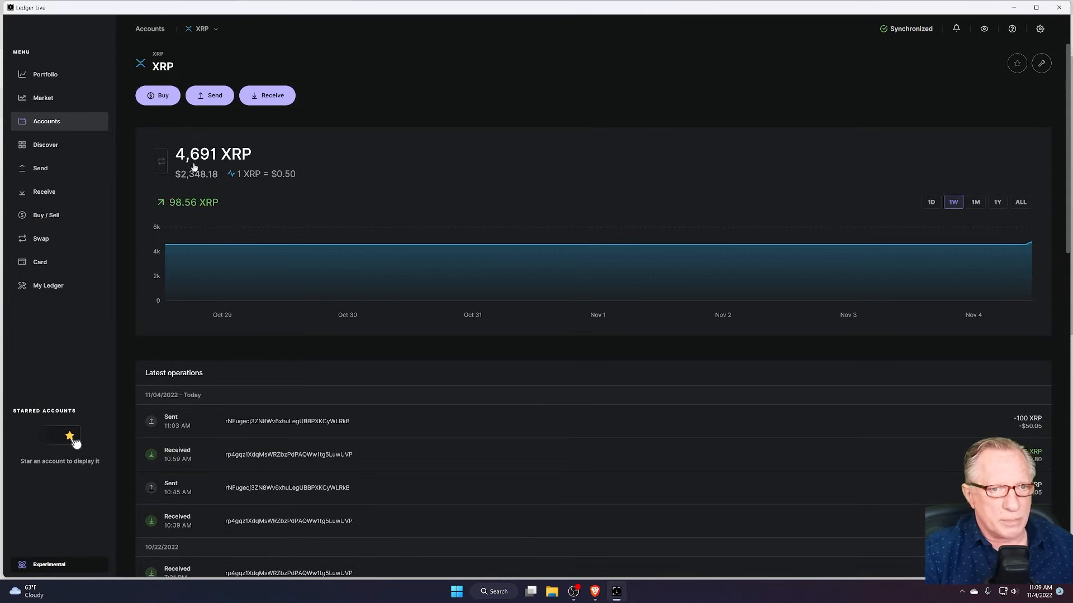
mouse_move(439, 167)
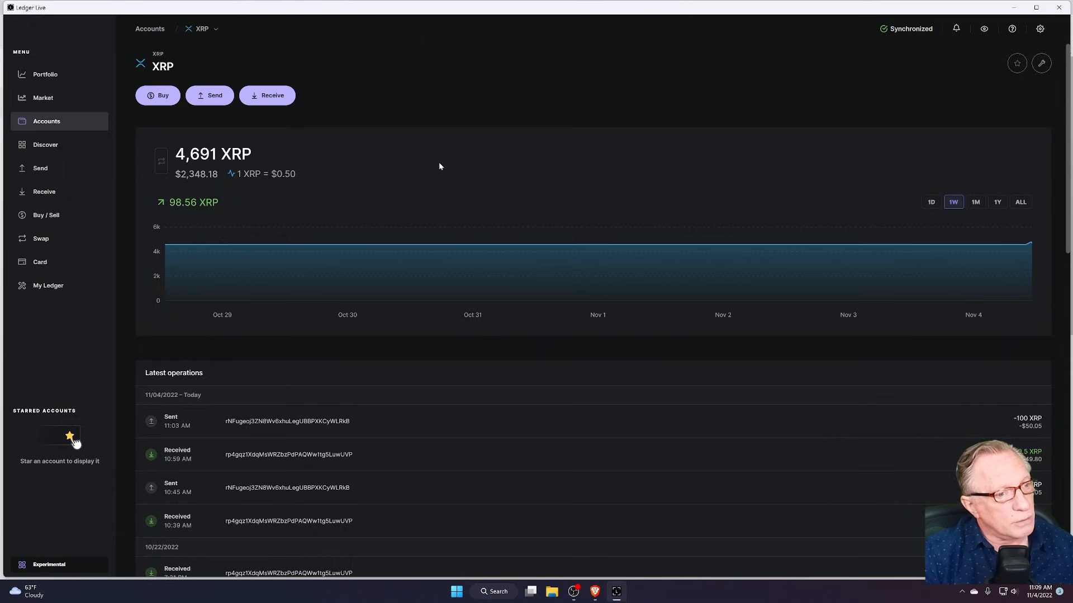